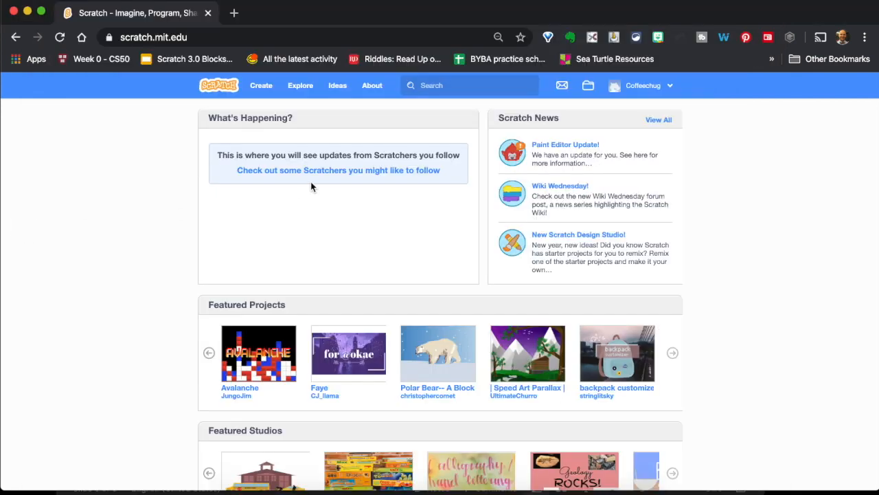
# Start a new project from the Scratch homepage's Create link.
pyautogui.click(261, 85)
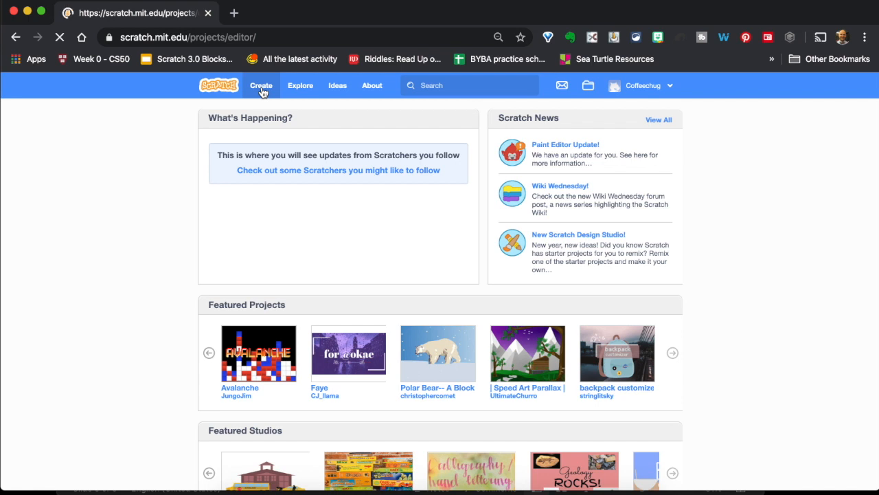
pyautogui.click(261, 85)
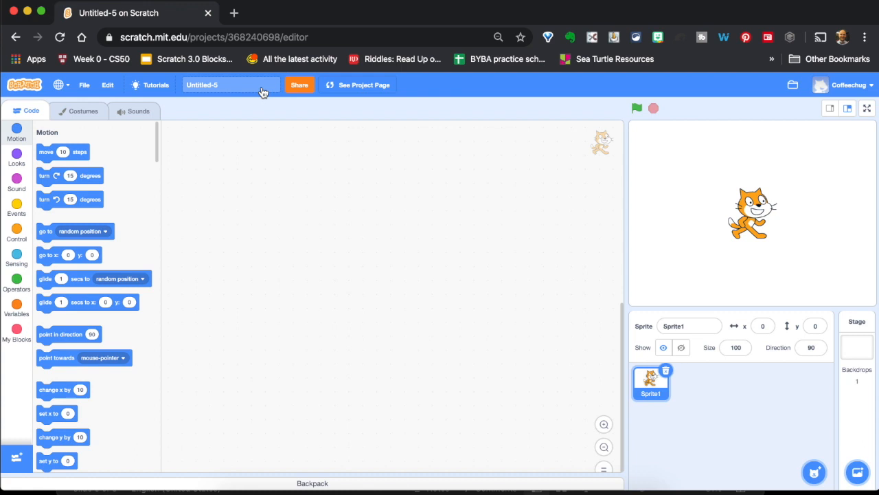
# Place a 'when green flag clicked' hat block in the cat sprite's script area.
pyautogui.click(15, 206)
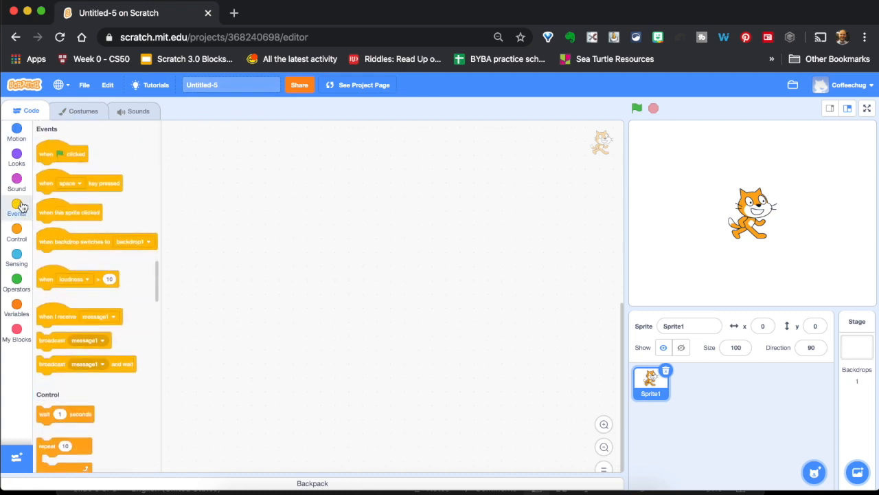
pyautogui.moveTo(62, 153); pyautogui.dragTo(281, 195)
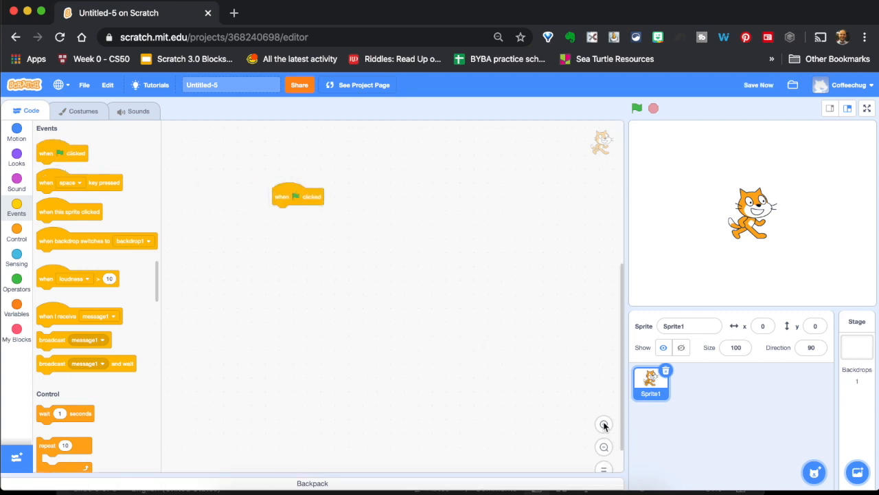
pyautogui.moveTo(296, 196); pyautogui.dragTo(340, 191)
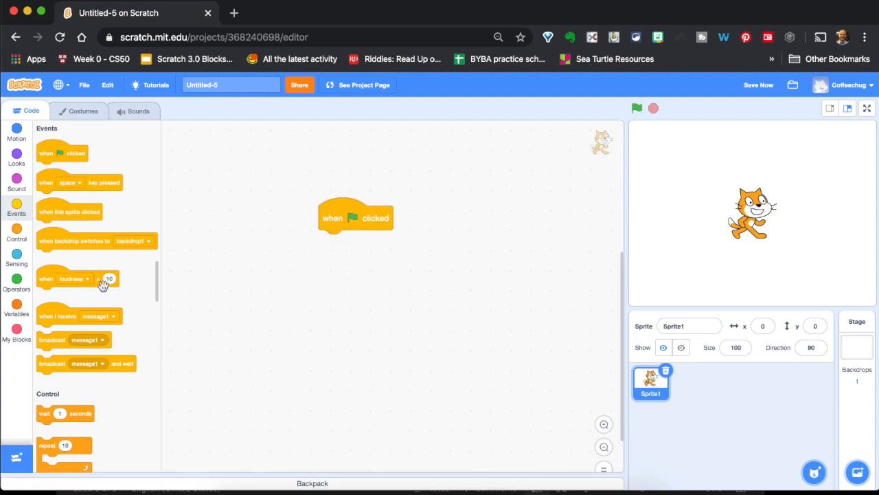
pyautogui.click(17, 313)
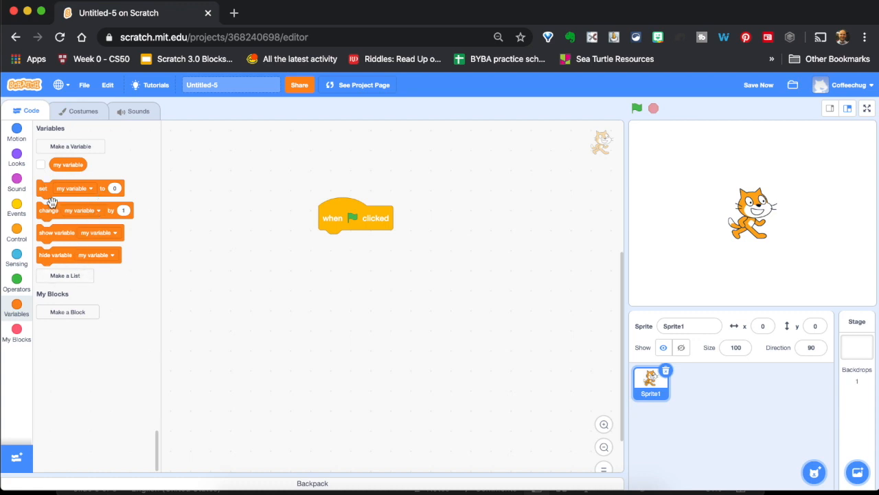
pyautogui.moveTo(69, 164)
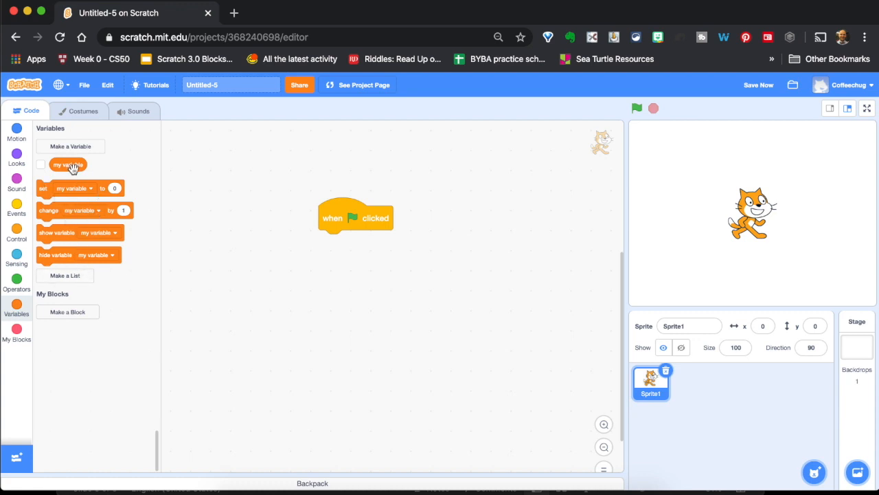
# Make a new variable named lettuce.
pyautogui.click(70, 146)
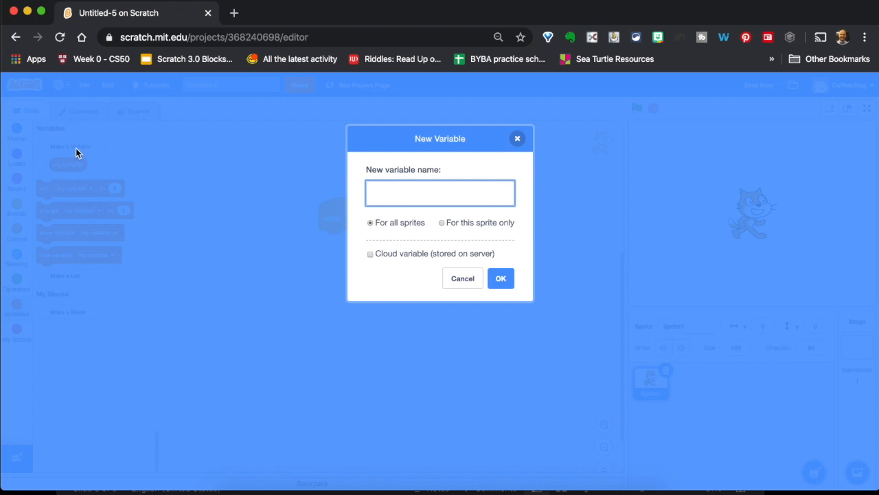
pyautogui.write('lettuce')
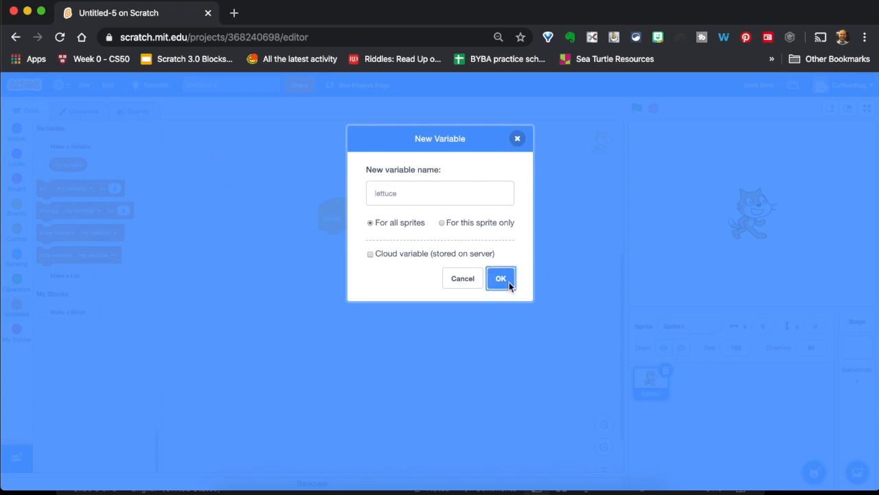
pyautogui.click(501, 278)
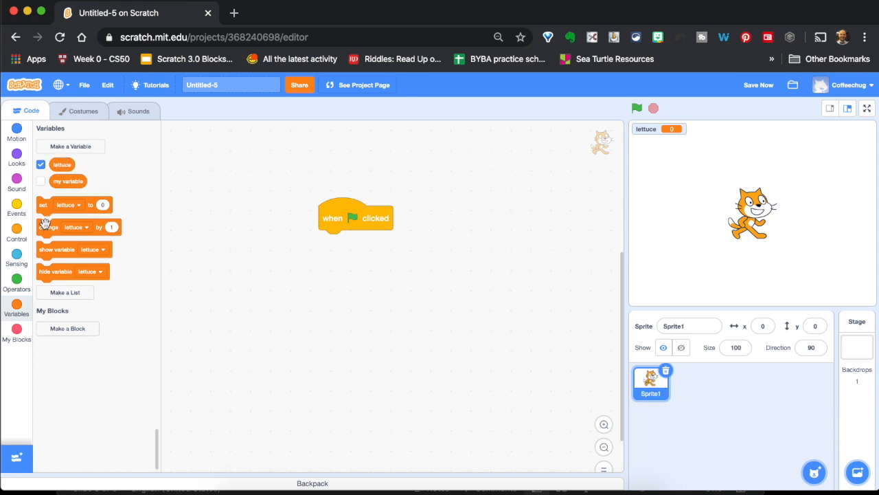
# Attach a 'set lettuce to' block under the flag block with the value 32.
pyautogui.moveTo(43, 203); pyautogui.dragTo(241, 301)
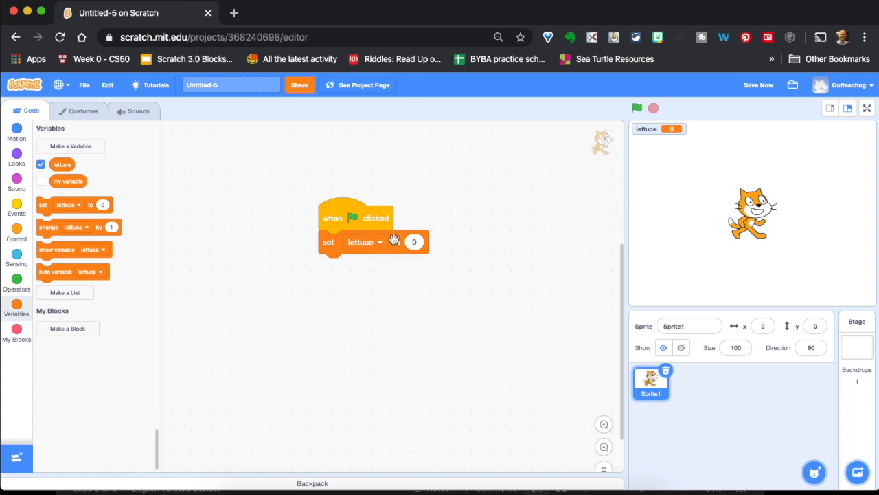
pyautogui.click(415, 242)
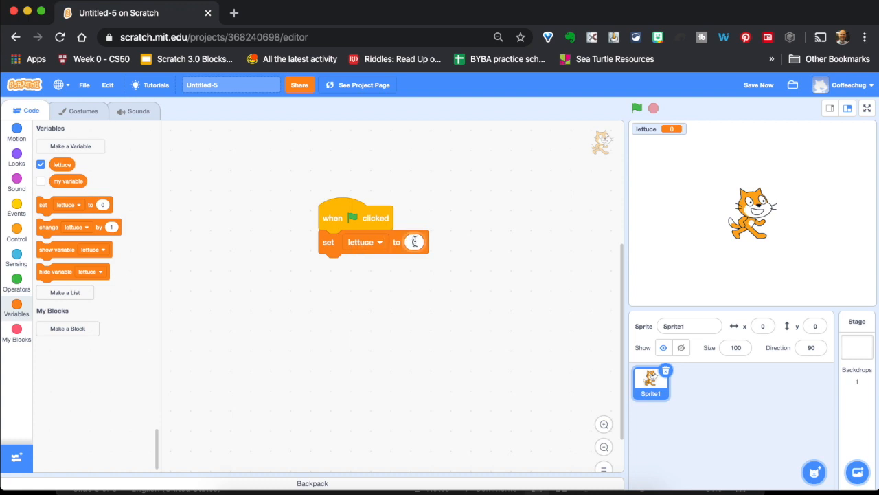
pyautogui.write('32')
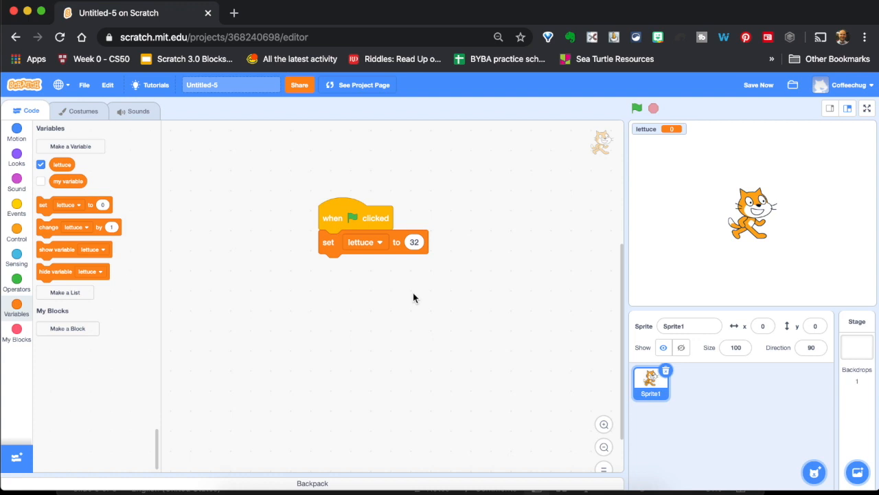
# Attach a 'say Hello!' block below the set lettuce block, ready for the lettuce reporter.
pyautogui.click(17, 159)
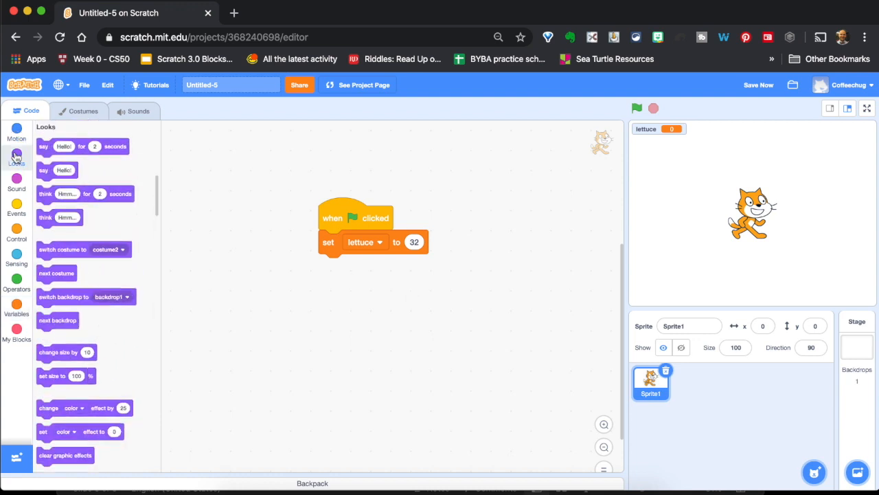
pyautogui.moveTo(44, 170); pyautogui.dragTo(287, 346)
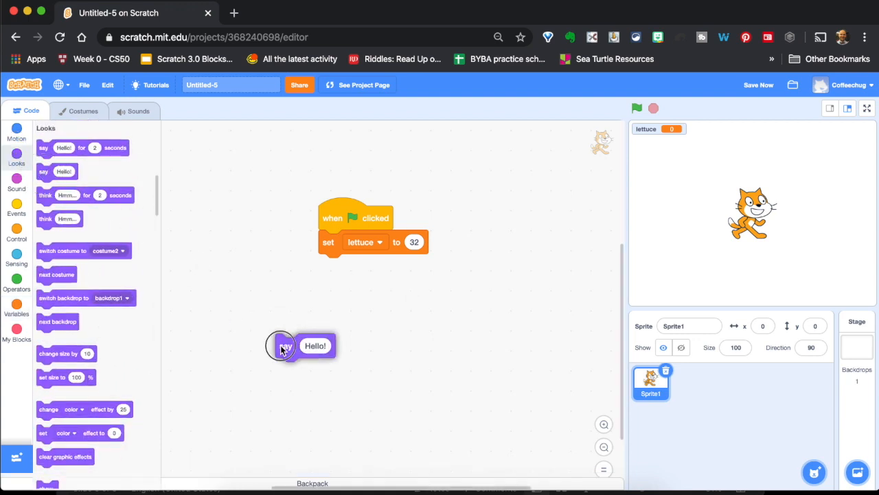
pyautogui.moveTo(285, 346); pyautogui.dragTo(330, 266)
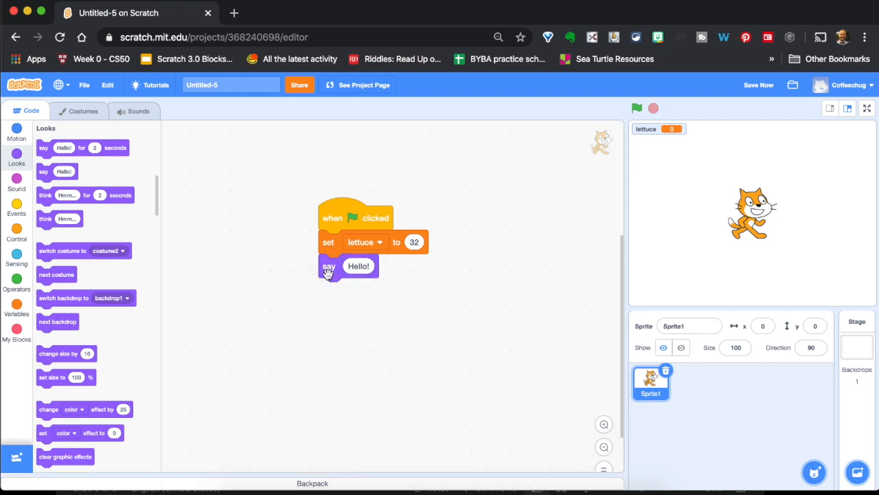
pyautogui.moveTo(62, 273)
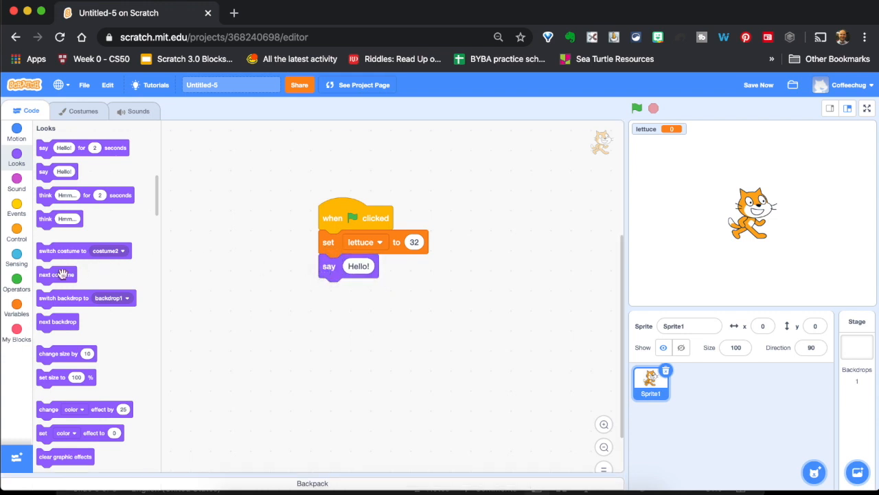
pyautogui.click(15, 305)
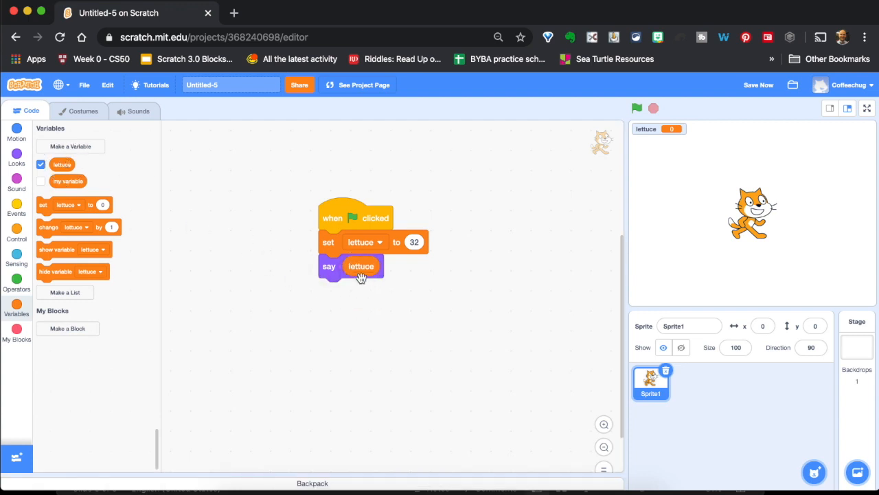
pyautogui.moveTo(637, 109)
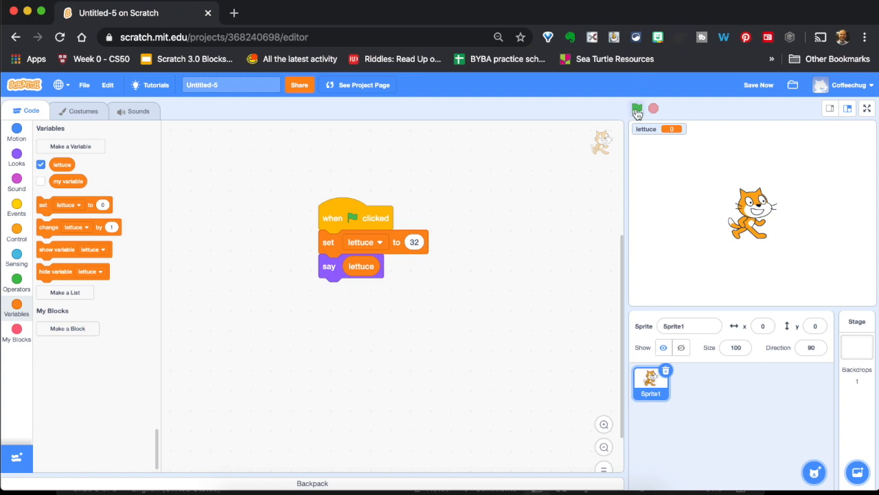
# Run the project with the green flag so the cat says 32.
pyautogui.click(638, 107)
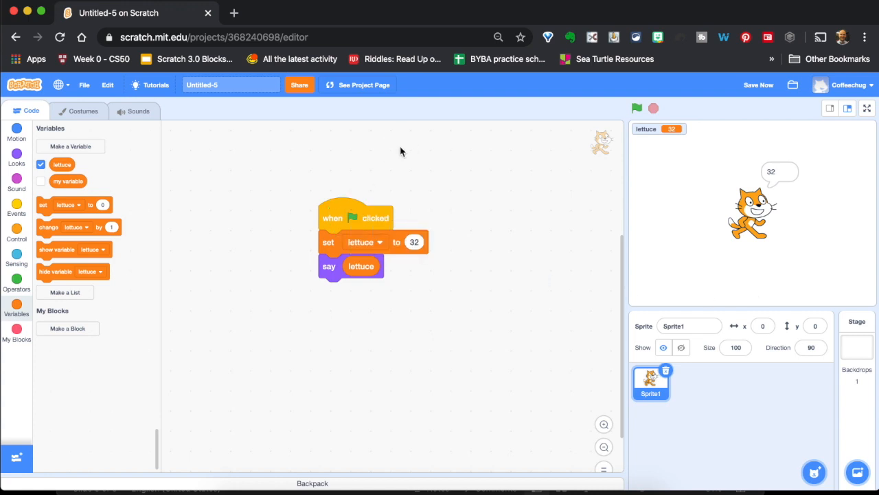
pyautogui.moveTo(567, 284)
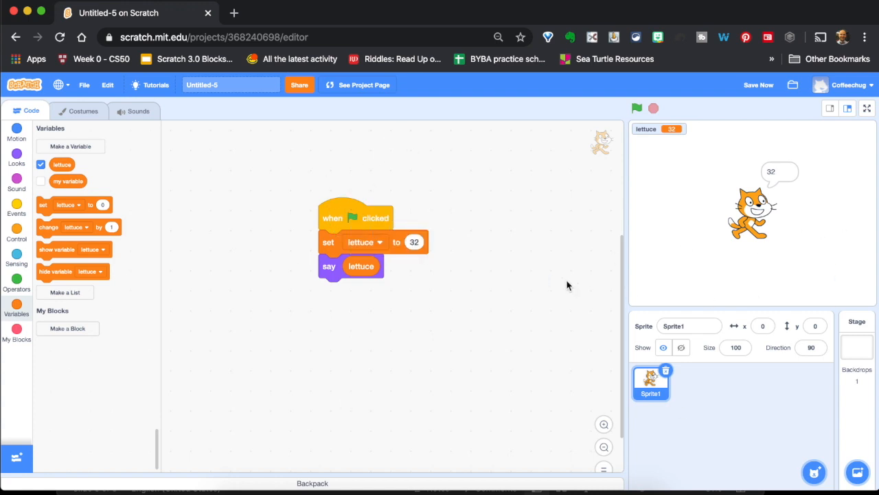
pyautogui.moveTo(361, 208)
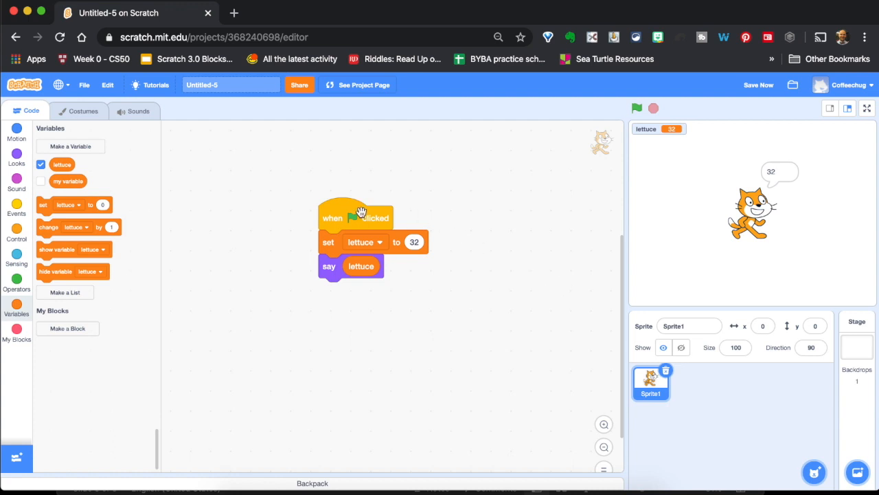
pyautogui.moveTo(347, 257)
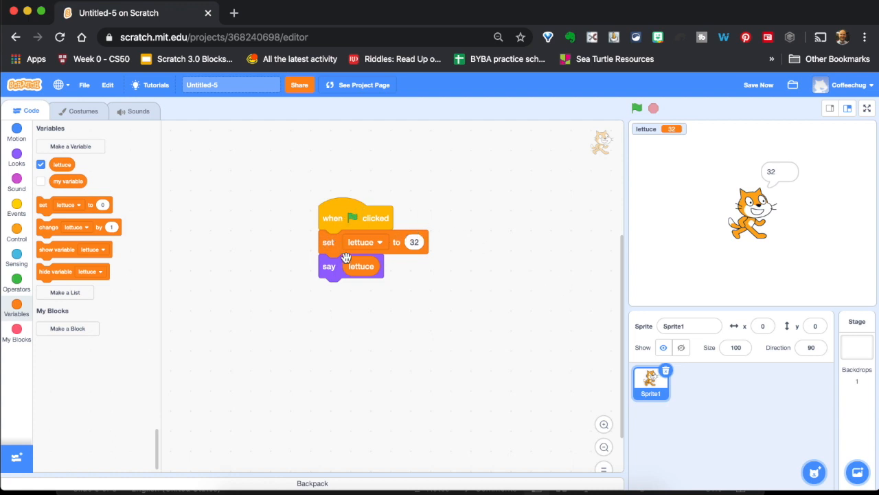
pyautogui.moveTo(365, 274)
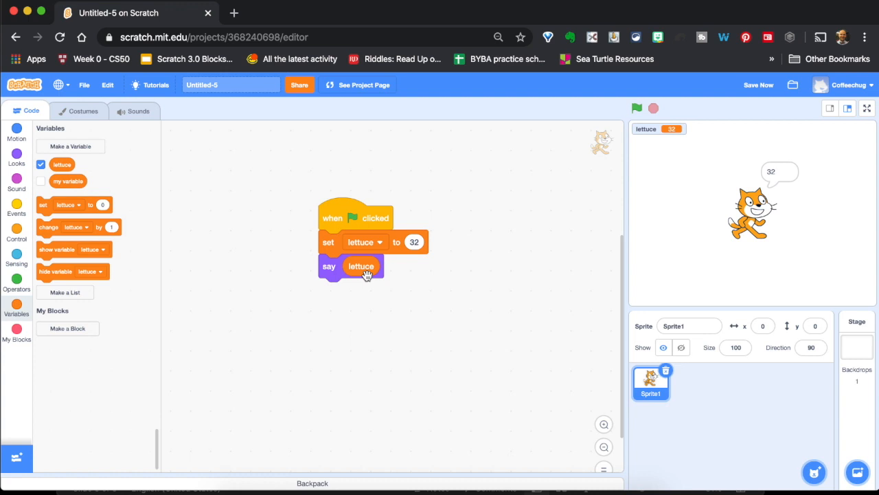
pyautogui.moveTo(33, 11)
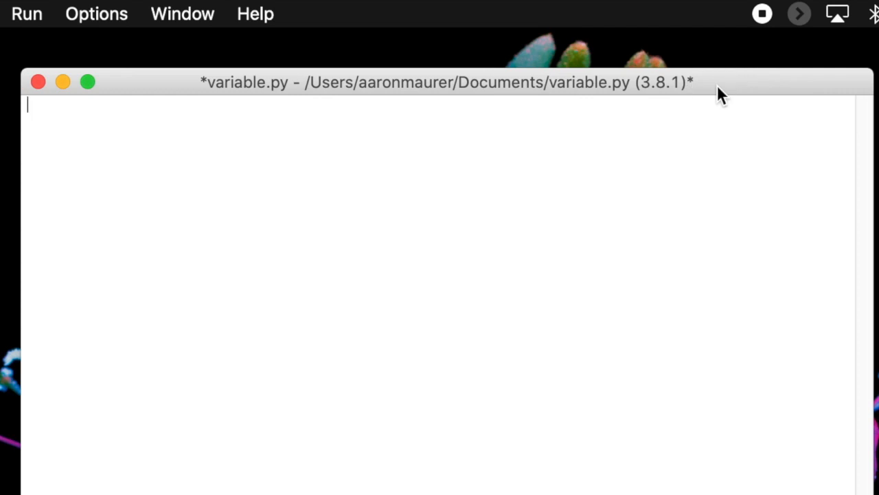
pyautogui.moveTo(420, 264)
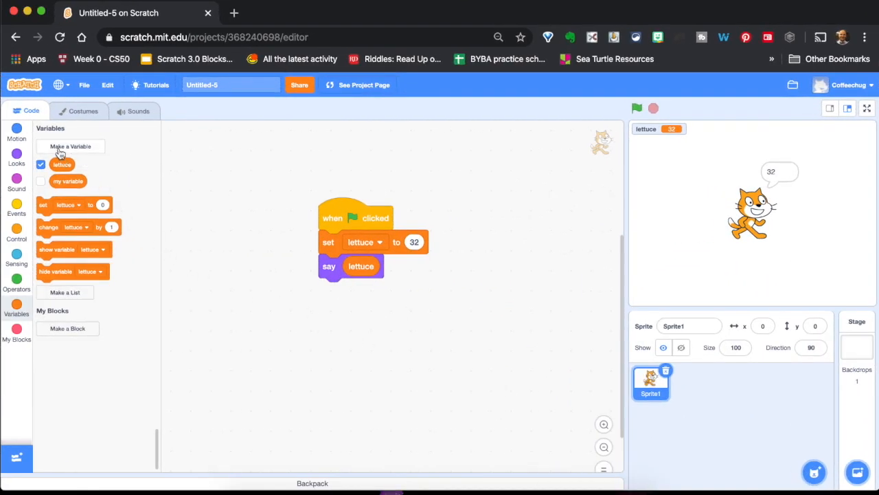
pyautogui.moveTo(304, 252)
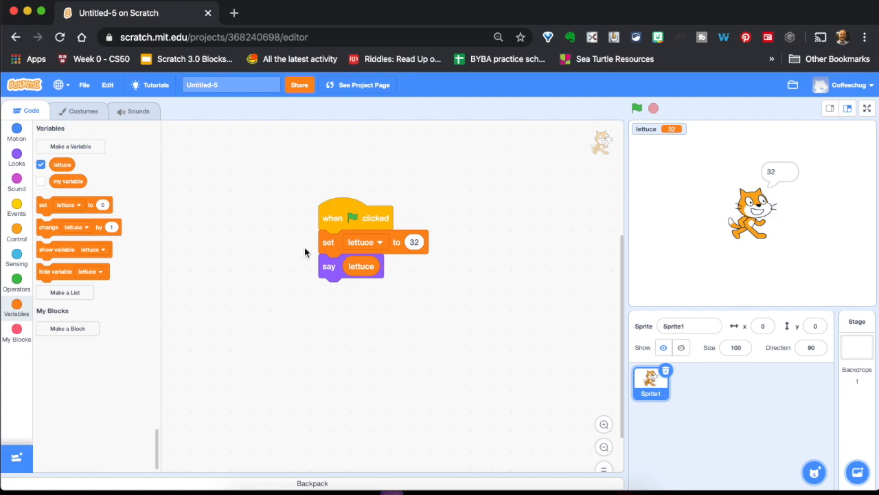
pyautogui.moveTo(33, 11)
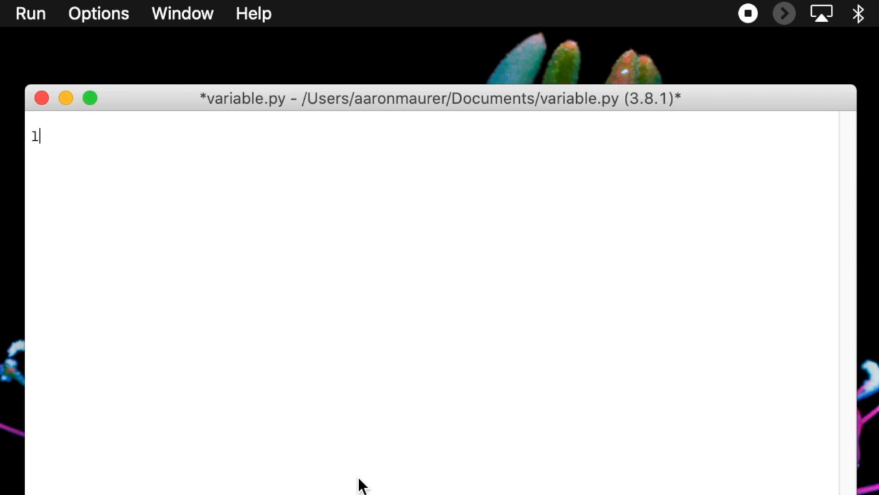
# Write the first line of variable.py as lettuce = 32.
pyautogui.write('lett')
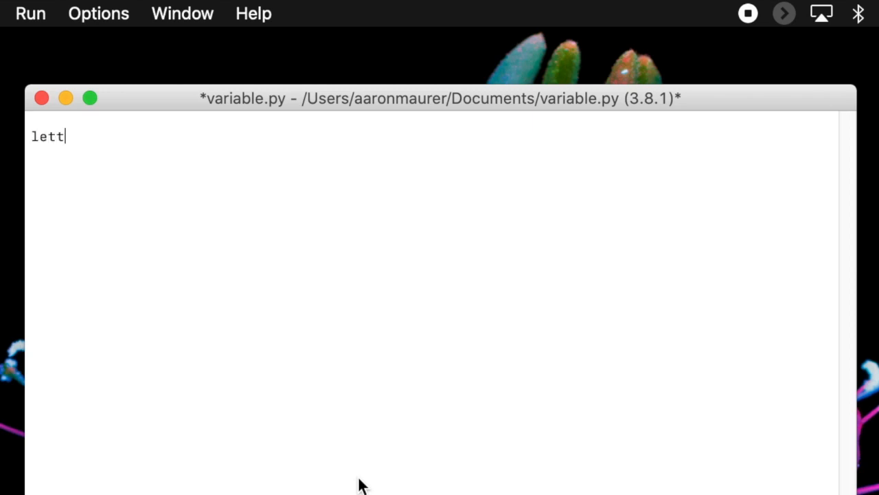
pyautogui.write('uce =')
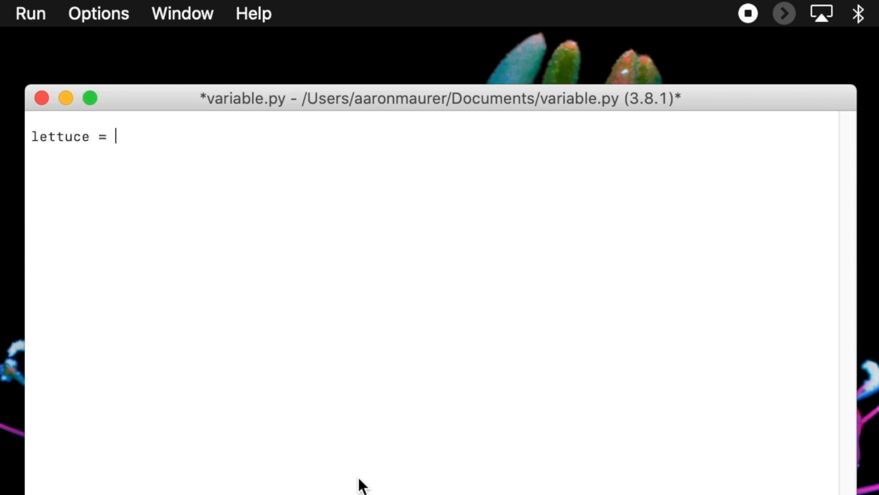
pyautogui.write('32')
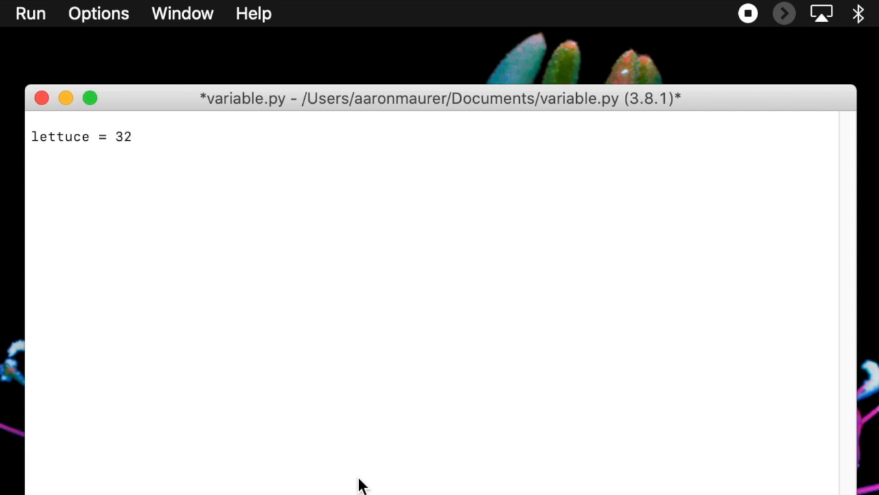
pyautogui.moveTo(42, 153)
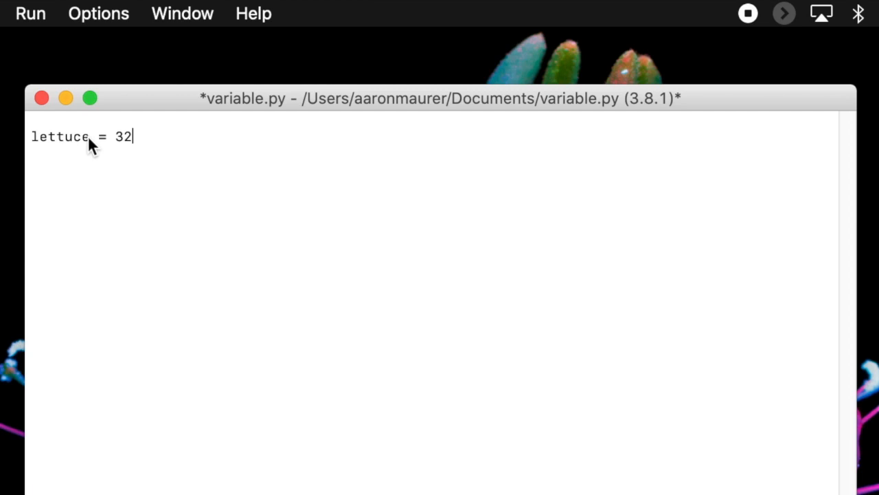
pyautogui.moveTo(136, 136)
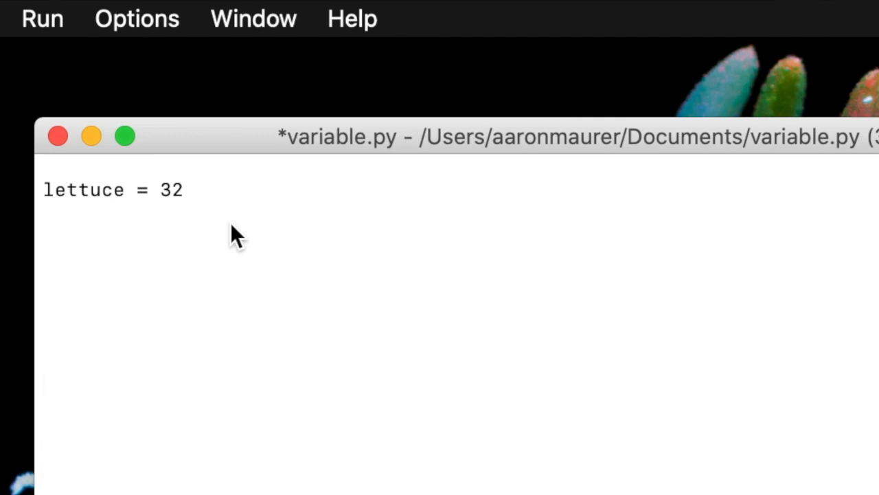
pyautogui.moveTo(244, 209)
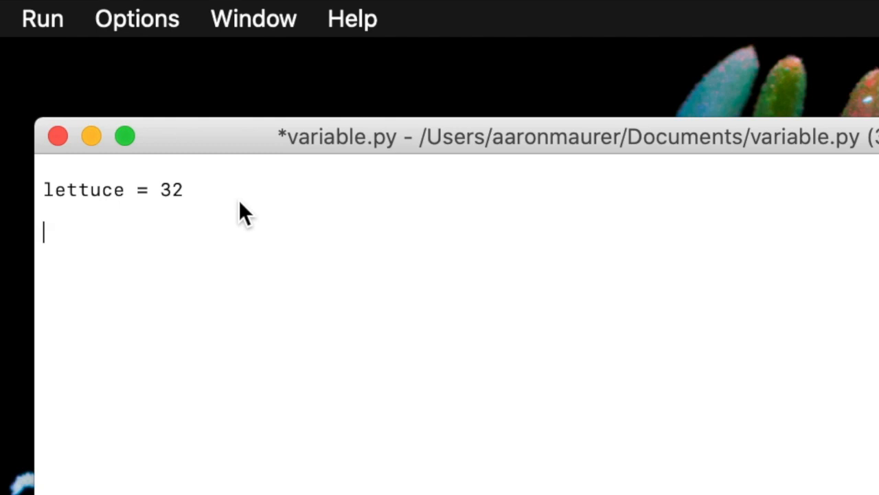
# Write print("My variable is " with the quoted text, fixing a mistyped letter.
pyautogui.write('print')
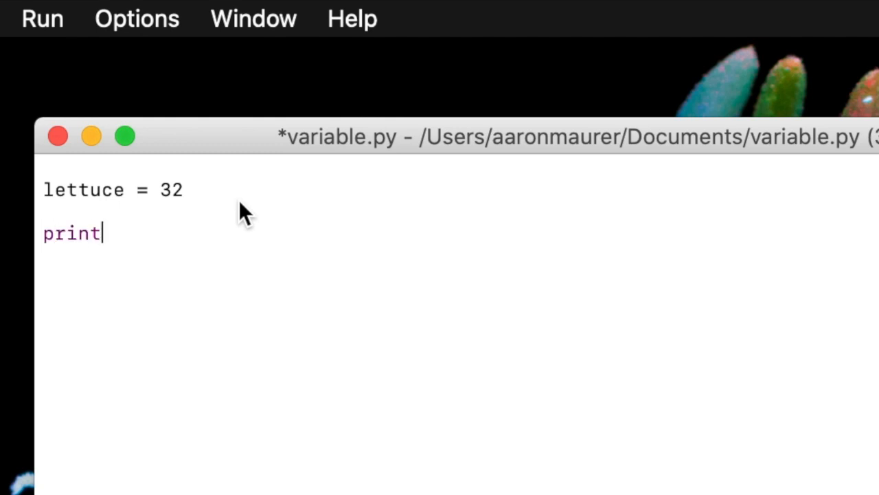
pyautogui.write('("')
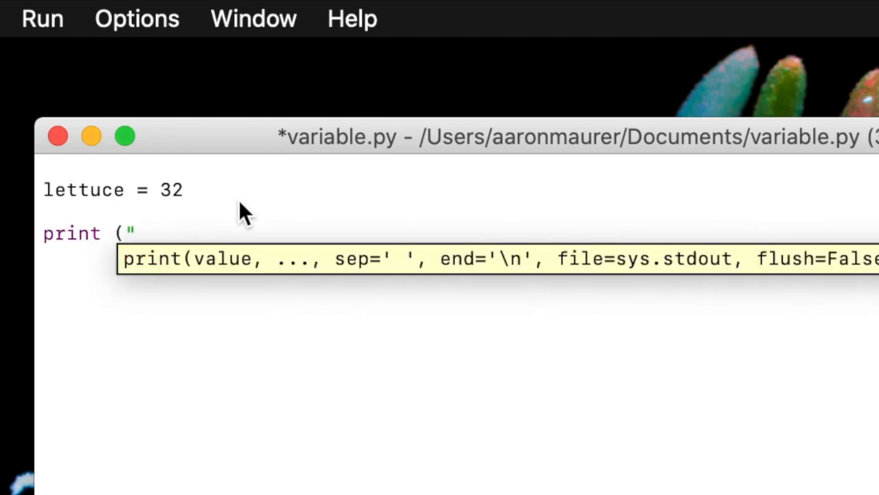
pyautogui.write('va')
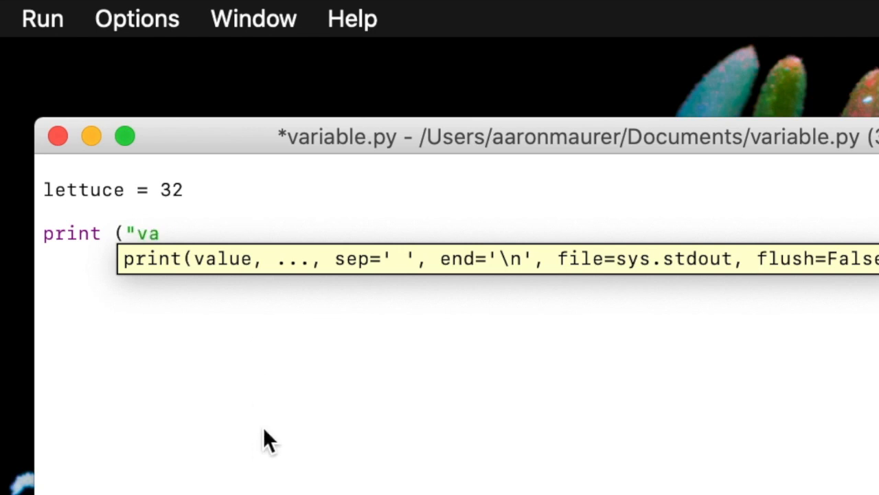
pyautogui.press('Backspace')
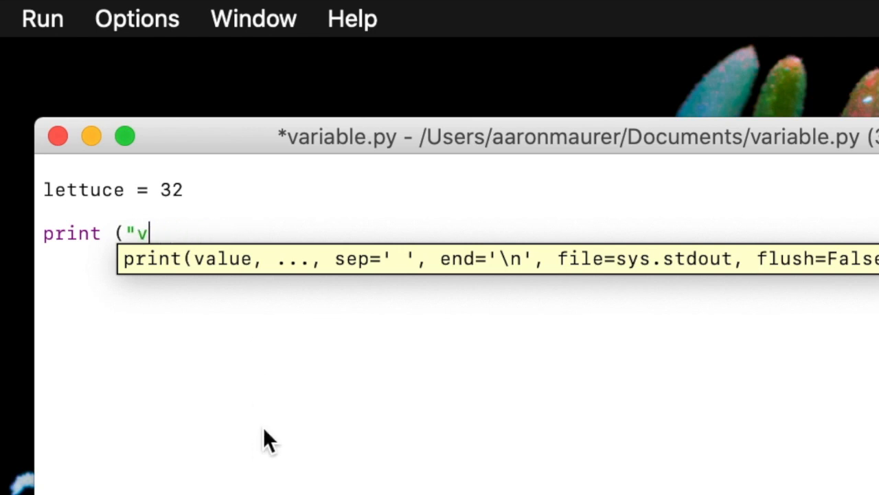
pyautogui.write('My variable')
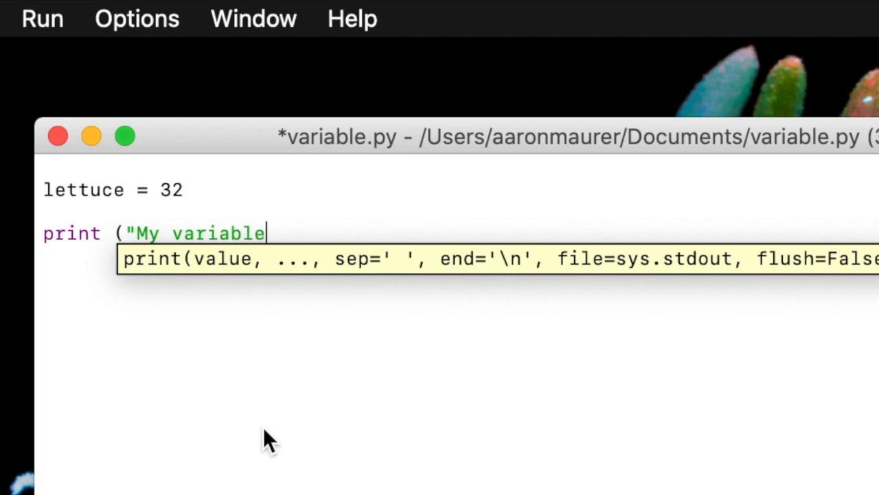
pyautogui.write('is')
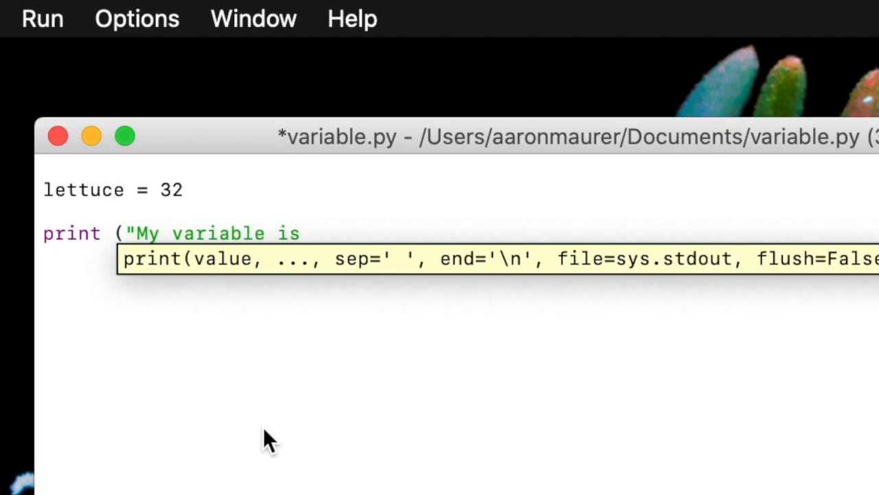
pyautogui.write('"')
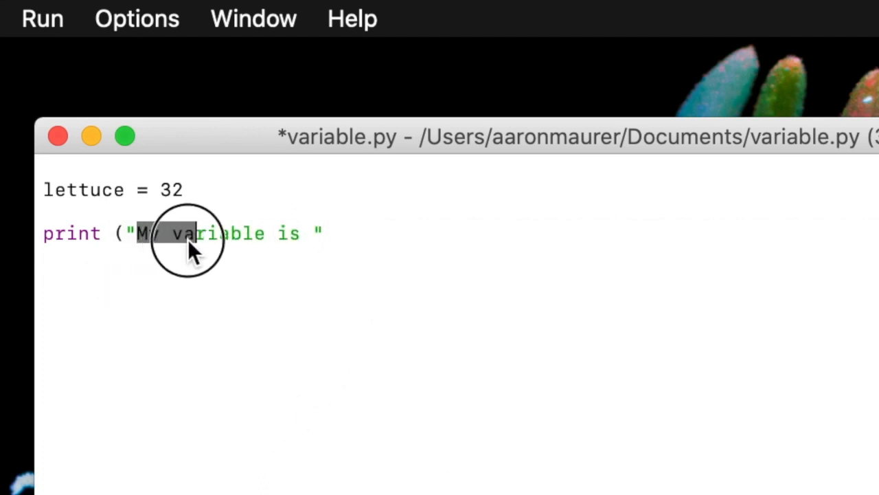
# Finish the print call with , lettuce after the closing quote.
pyautogui.click(333, 233)
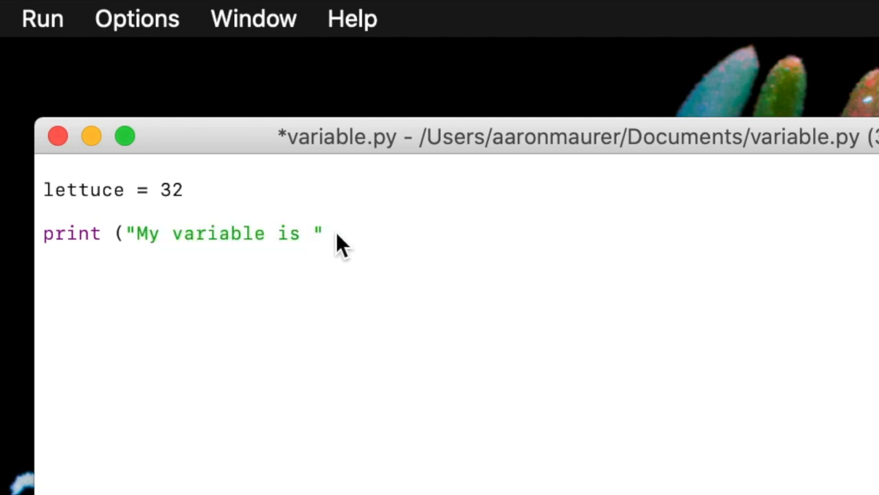
pyautogui.write(',')
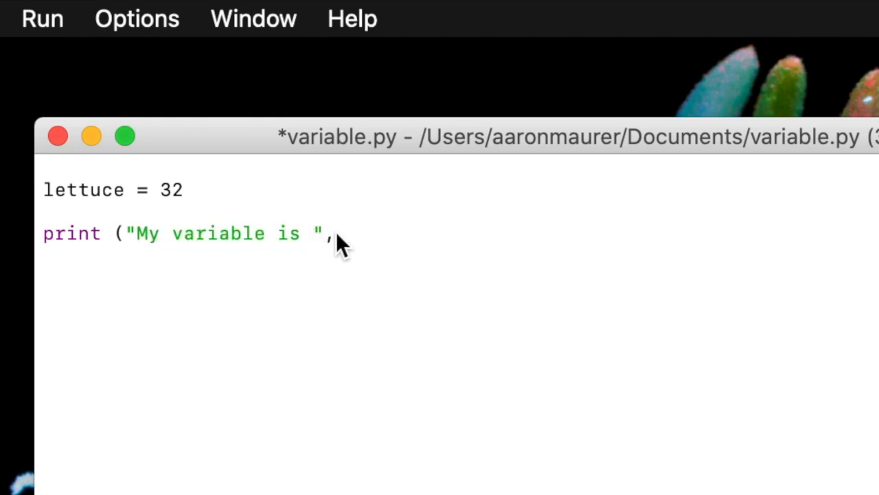
pyautogui.write('l')
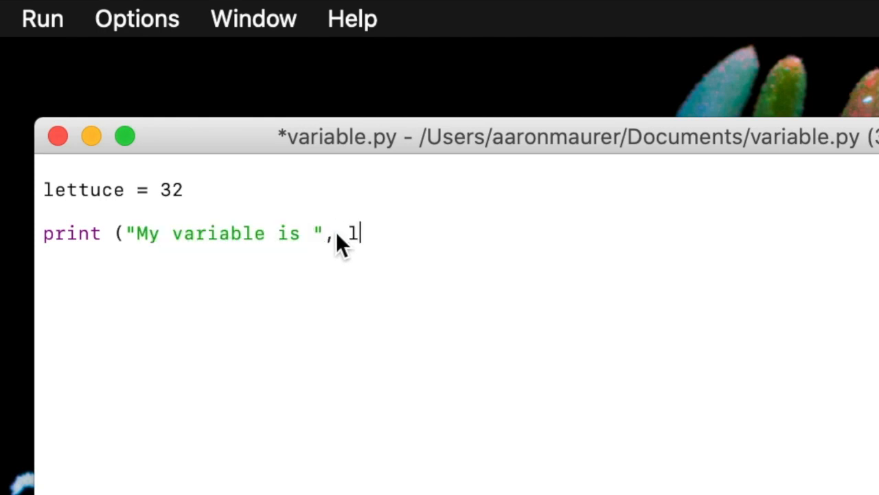
pyautogui.write('ettuce)')
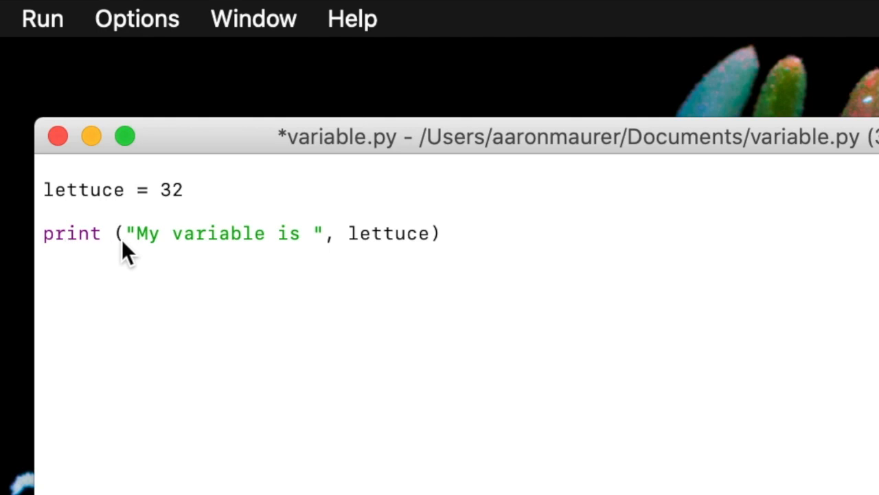
pyautogui.moveTo(310, 247)
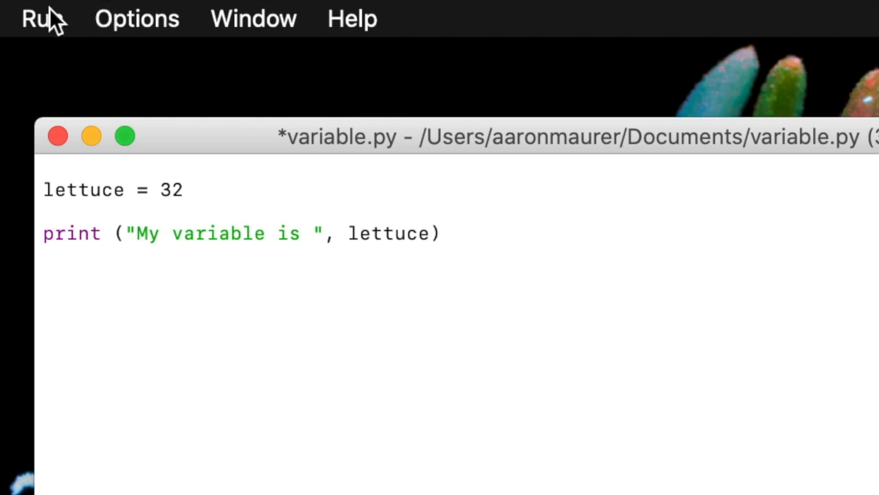
# Run variable.py via Run Module, saving it, then save again after changing lettuce to 23.
pyautogui.click(38, 20)
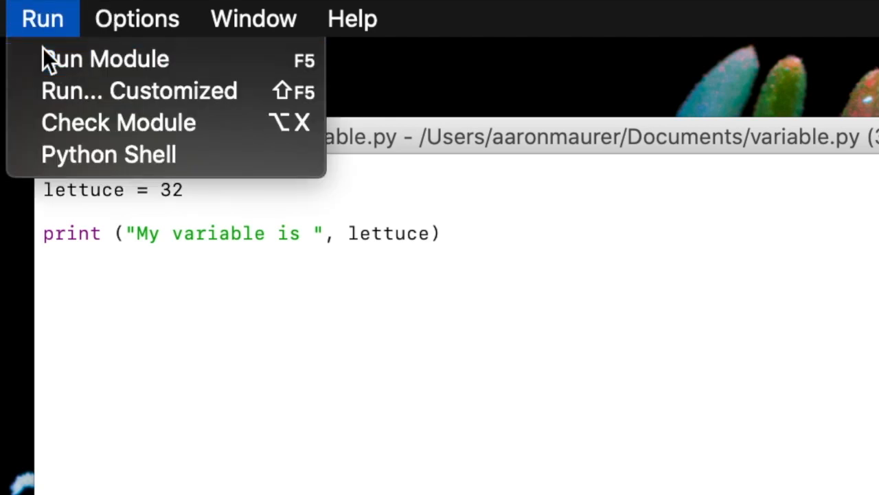
pyautogui.click(105, 58)
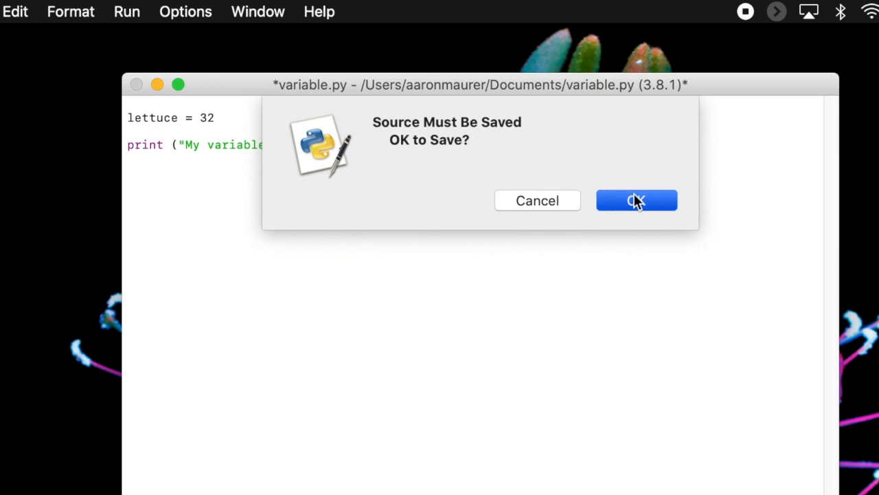
pyautogui.click(636, 201)
pyautogui.write('2')
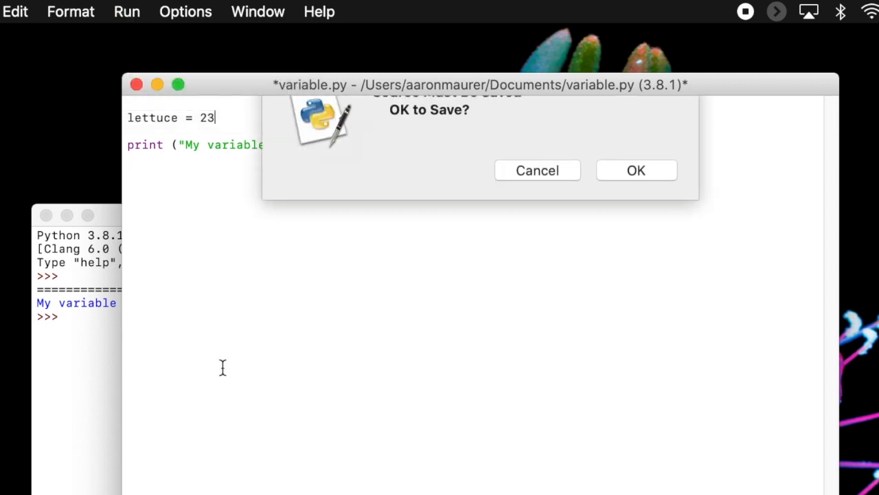
pyautogui.click(636, 170)
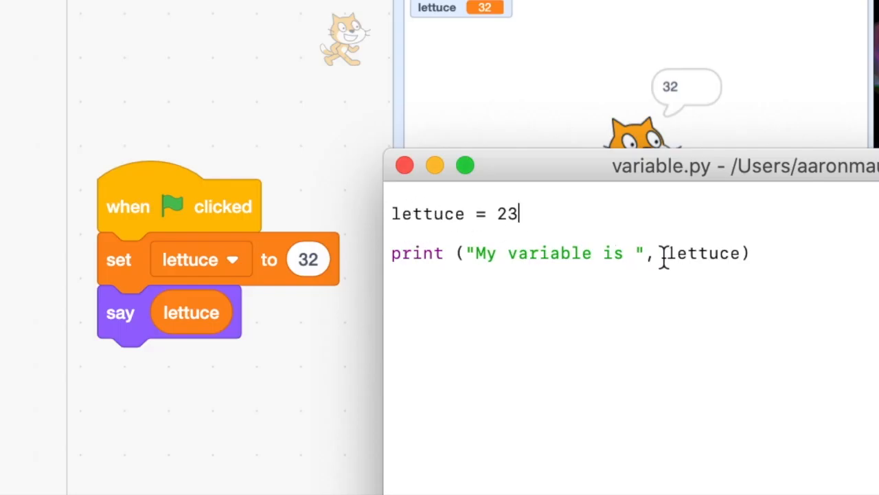
pyautogui.moveTo(127, 281)
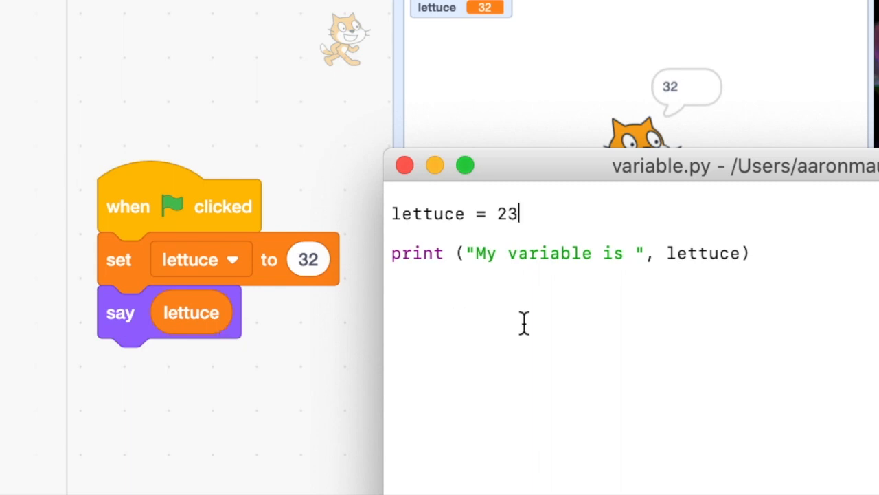
pyautogui.moveTo(577, 329)
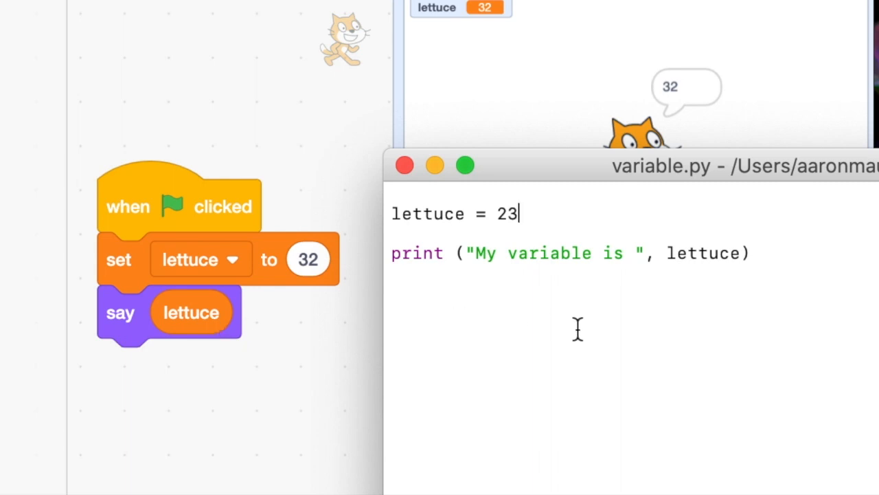